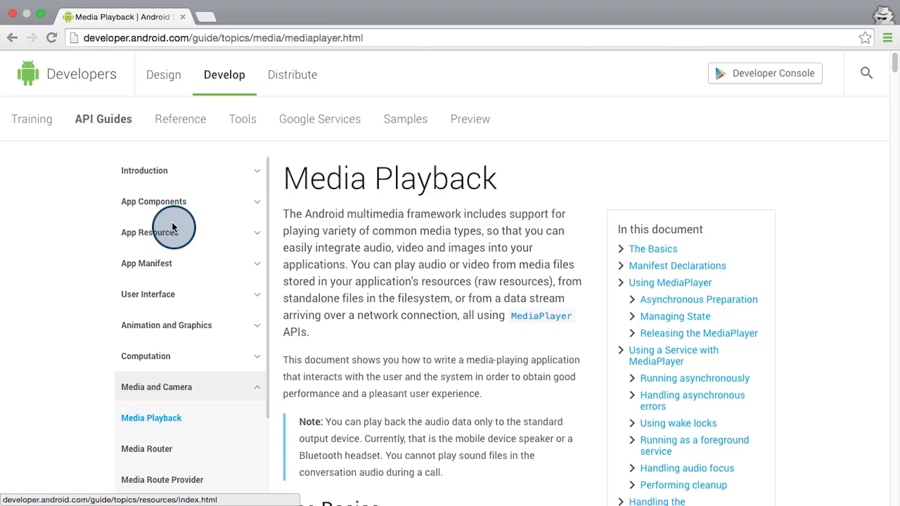
# Step: Open the Supported Media Formats guide from the Android Developers sidebar
pyautogui.scroll(-3)
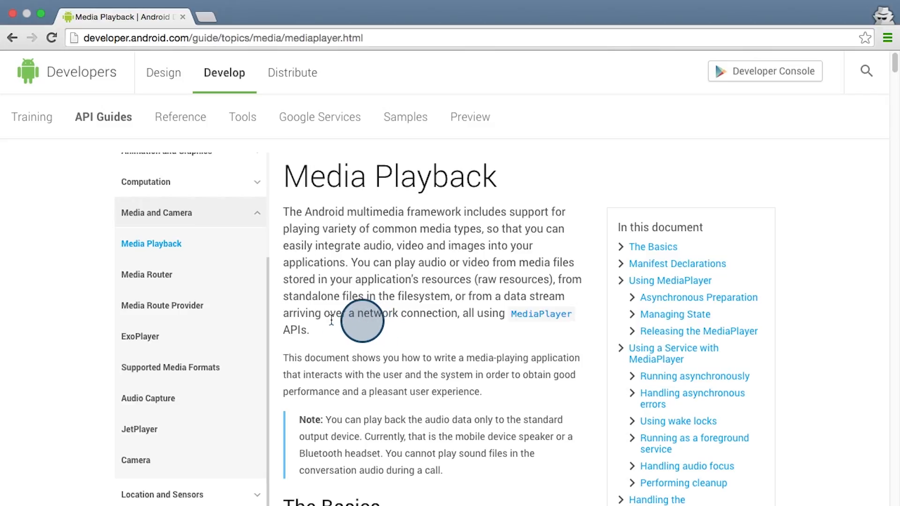
pyautogui.moveTo(181, 375)
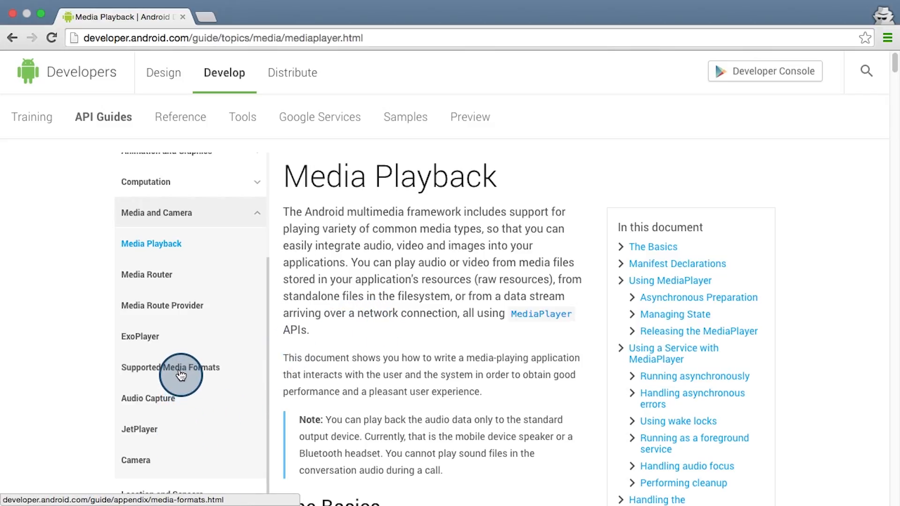
pyautogui.click(169, 368)
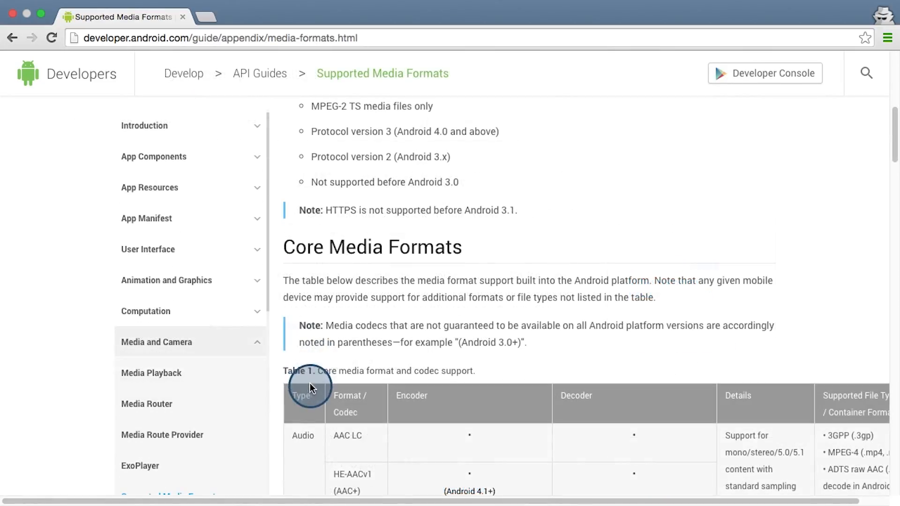
pyautogui.scroll(-3)
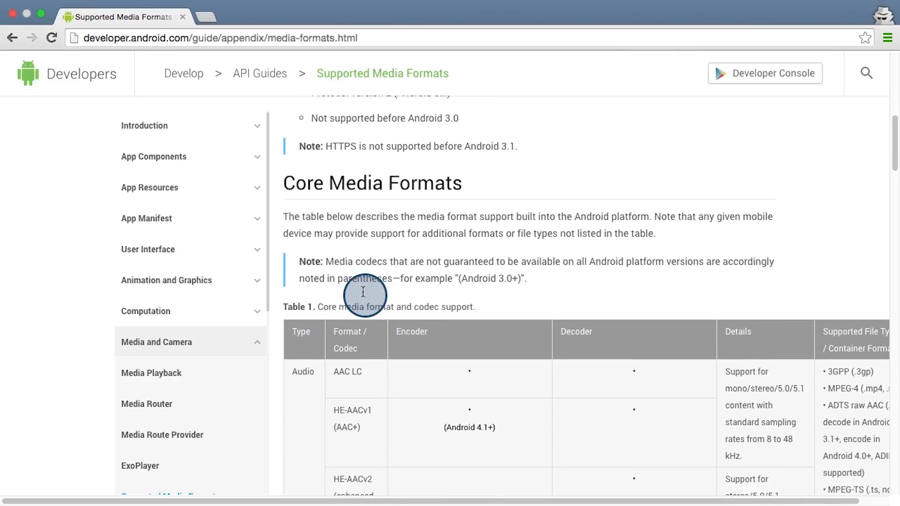
pyautogui.scroll(-3)
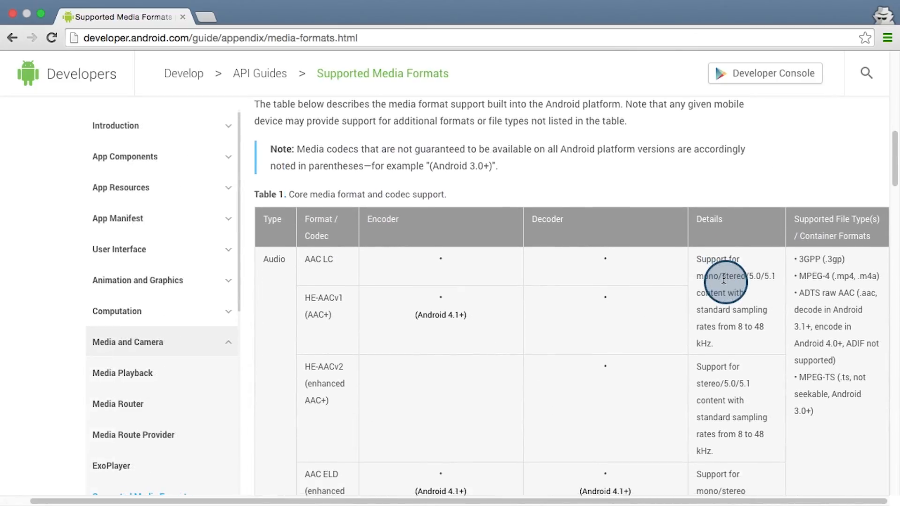
# Step: Scroll through Table 1's core audio codec rows down to FLAC, MP3 and MIDI
pyautogui.scroll(-3)
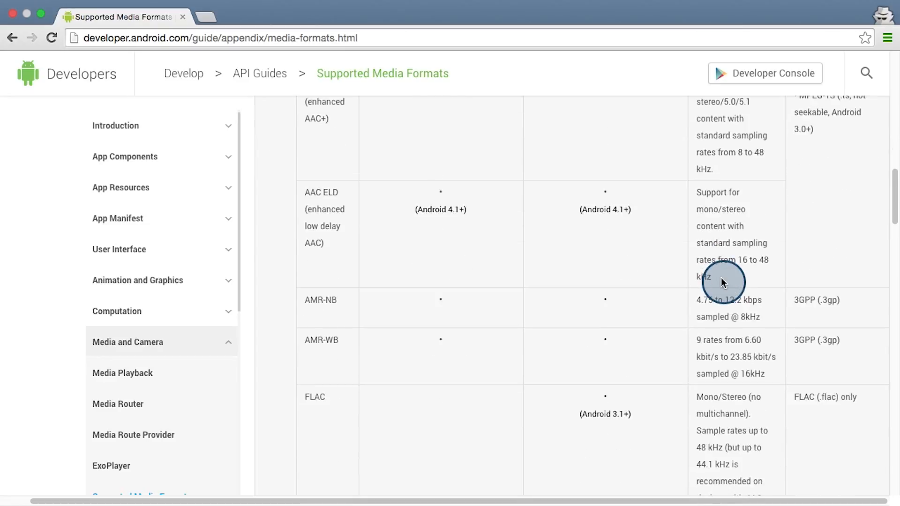
pyautogui.scroll(-3)
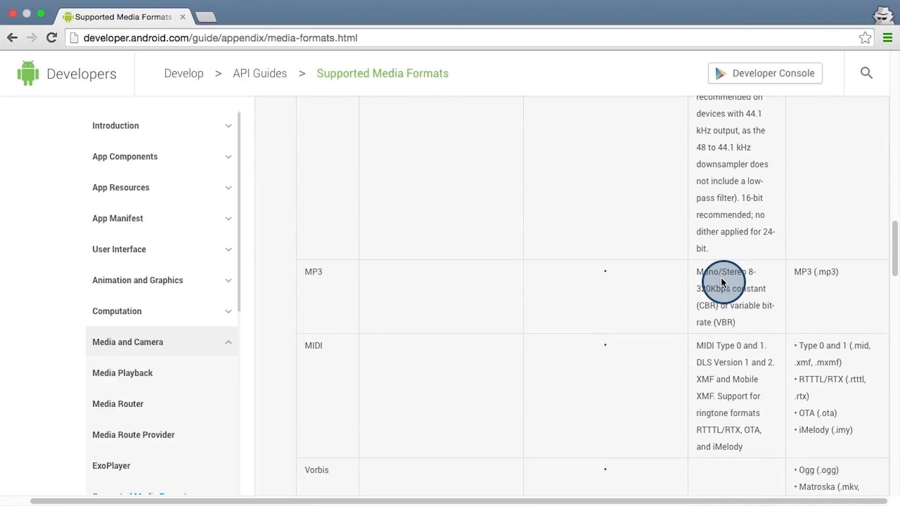
pyautogui.scroll(3)
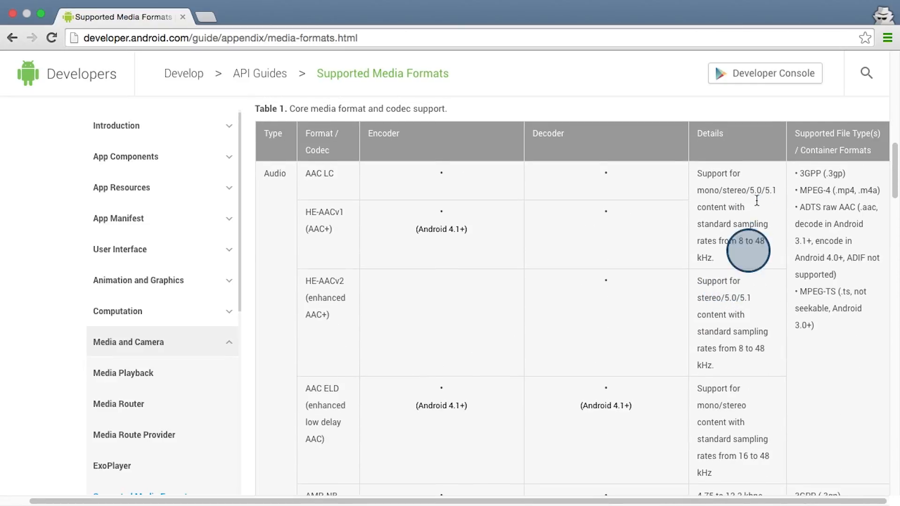
pyautogui.moveTo(750, 344)
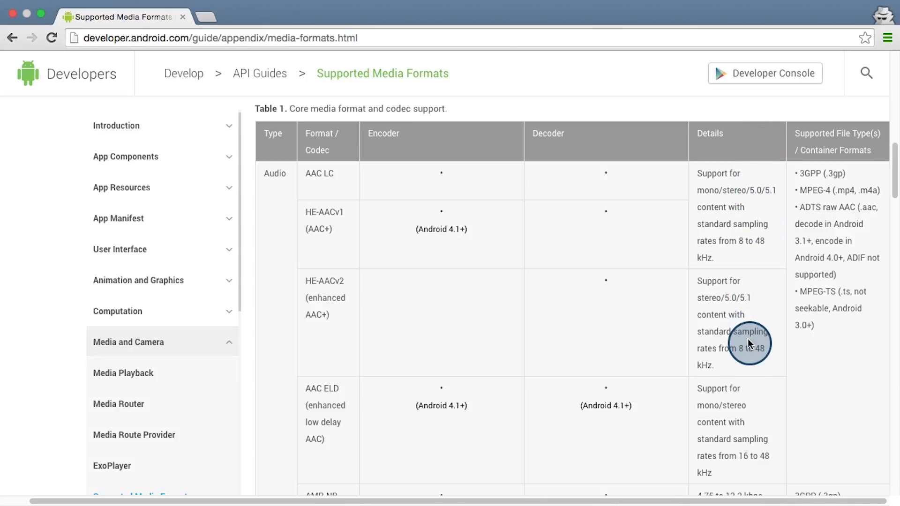
pyautogui.scroll(-3)
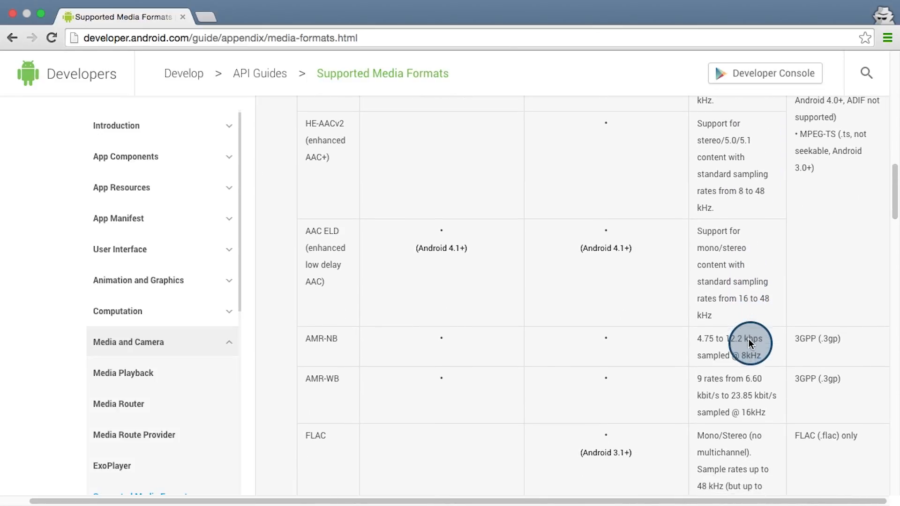
pyautogui.scroll(-3)
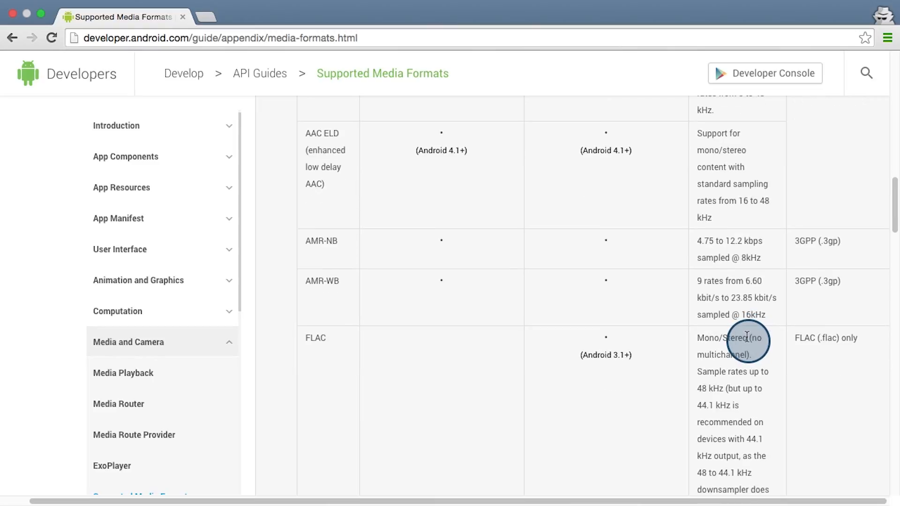
pyautogui.scroll(-3)
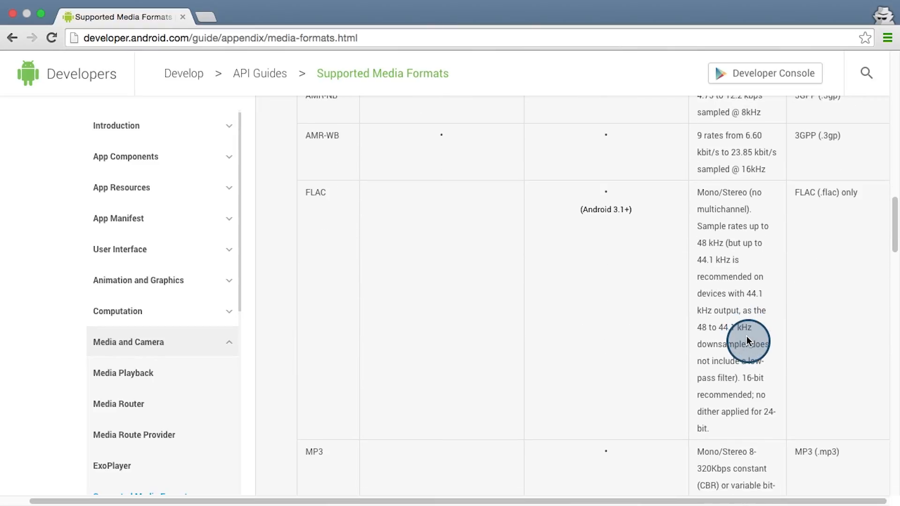
pyautogui.scroll(-3)
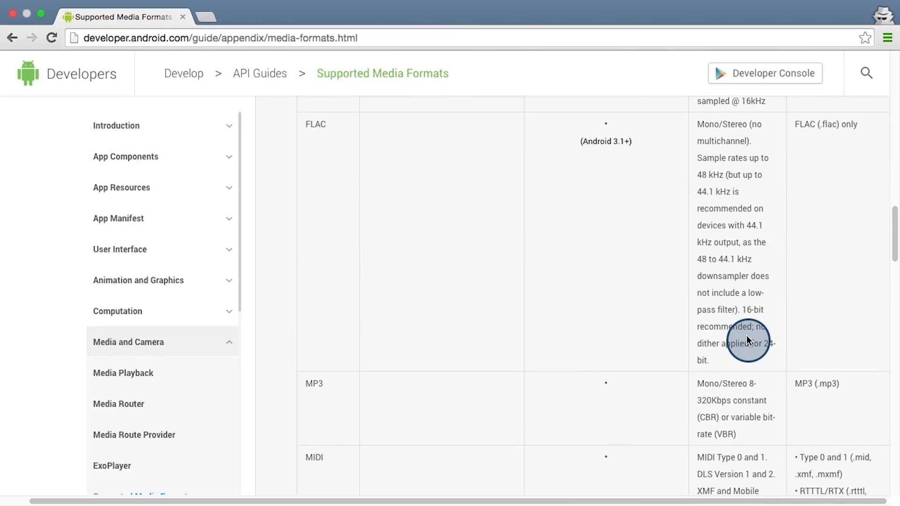